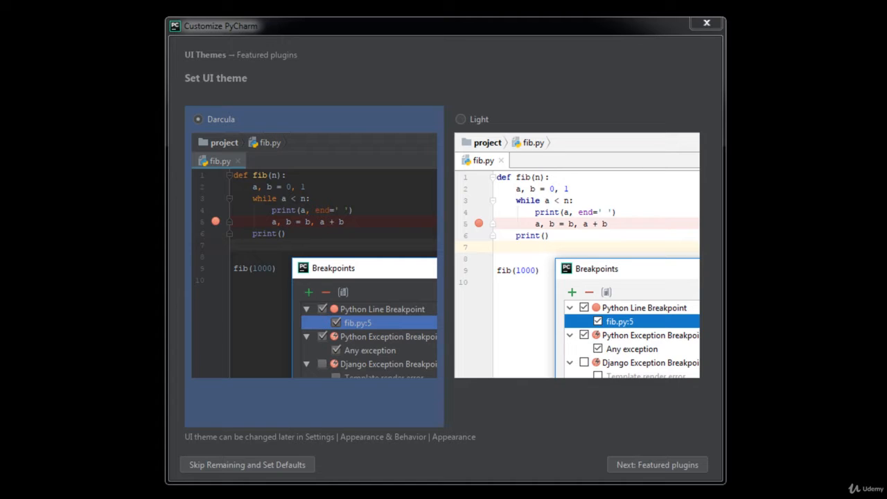
{"action": "mouse_move", "coordinate": [656, 464]}
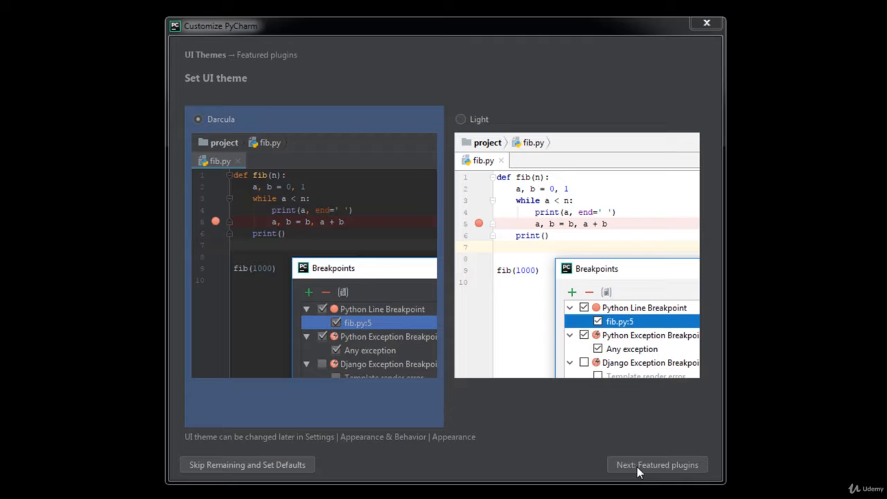
Keep the Darcula theme, skip the featured plugins, and finish PyCharm's first-run setup
{"action": "left_click", "coordinate": [656, 464]}
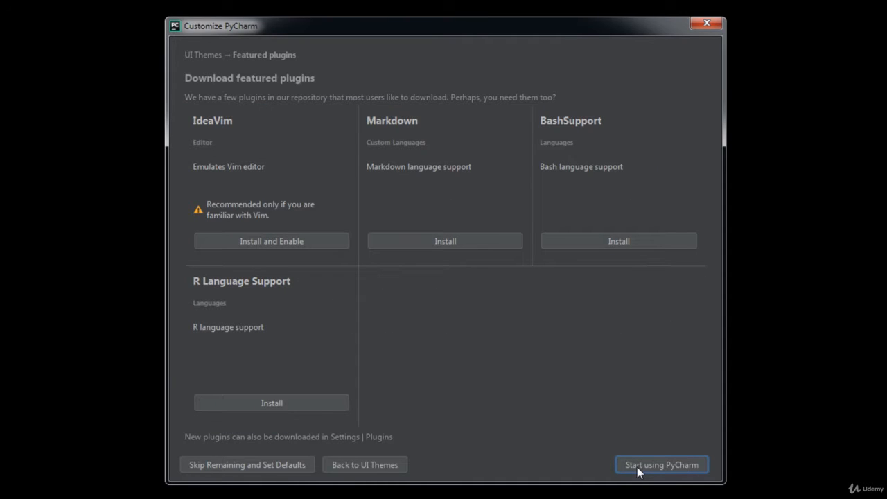
{"action": "left_click", "coordinate": [660, 464]}
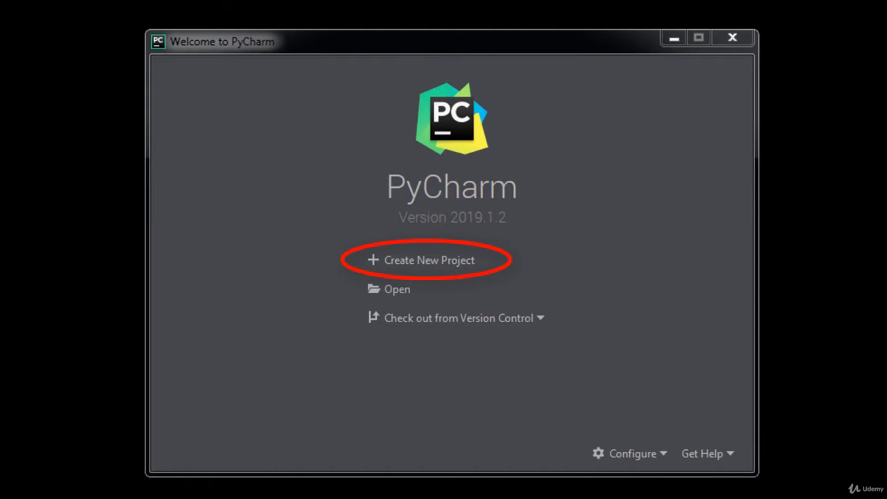
{"action": "mouse_move", "coordinate": [471, 277]}
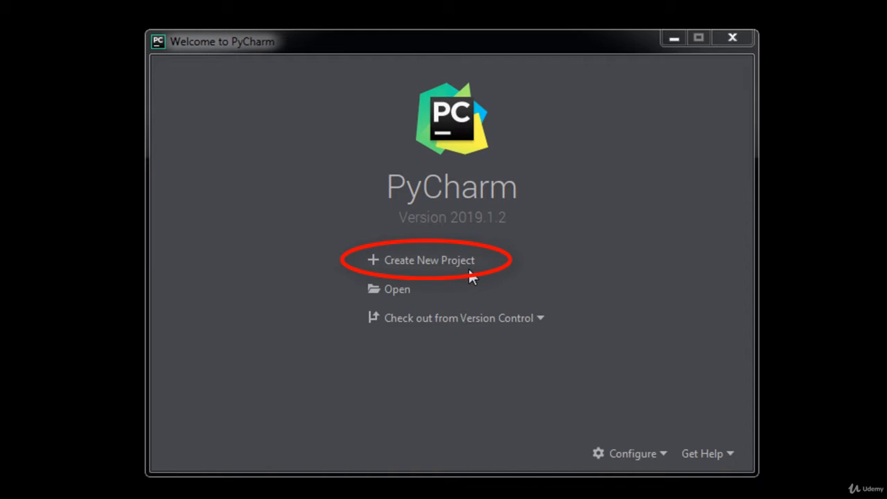
Create a new project, replacing 'untitled' in Location with ExamplePythonProject
{"action": "left_click", "coordinate": [429, 259]}
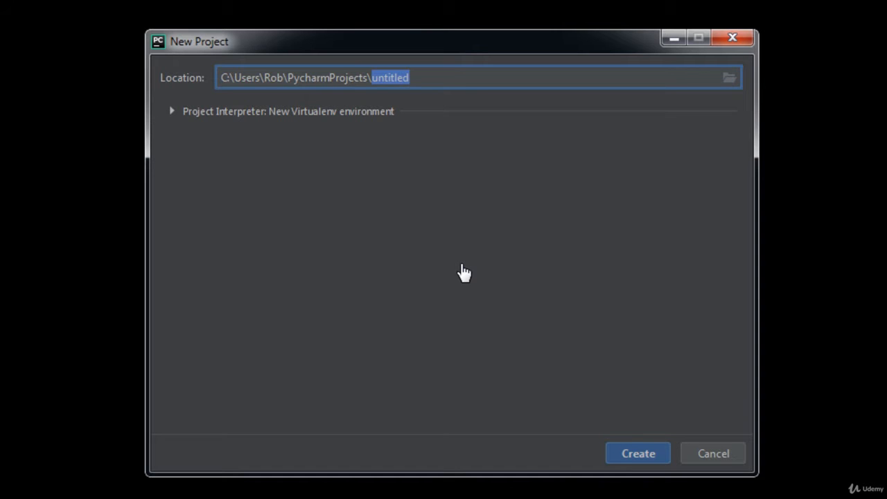
{"action": "left_click", "coordinate": [408, 77]}
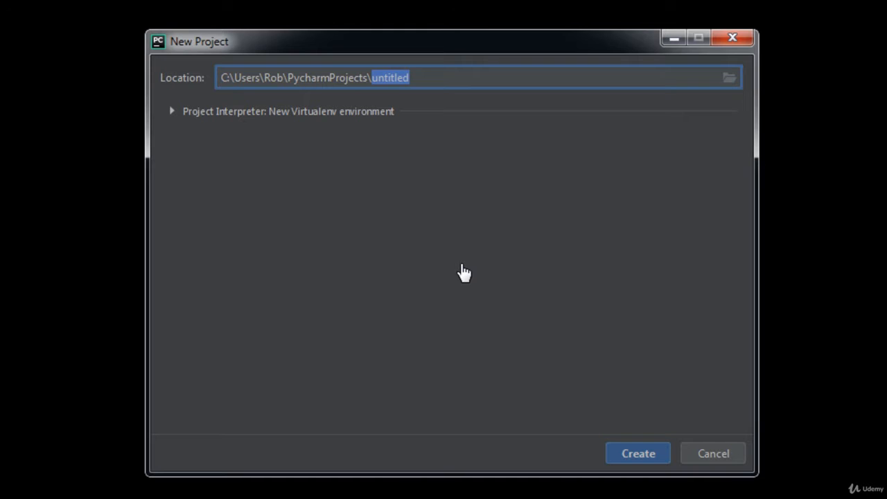
{"action": "type", "text": "ExamplePythonProj"}
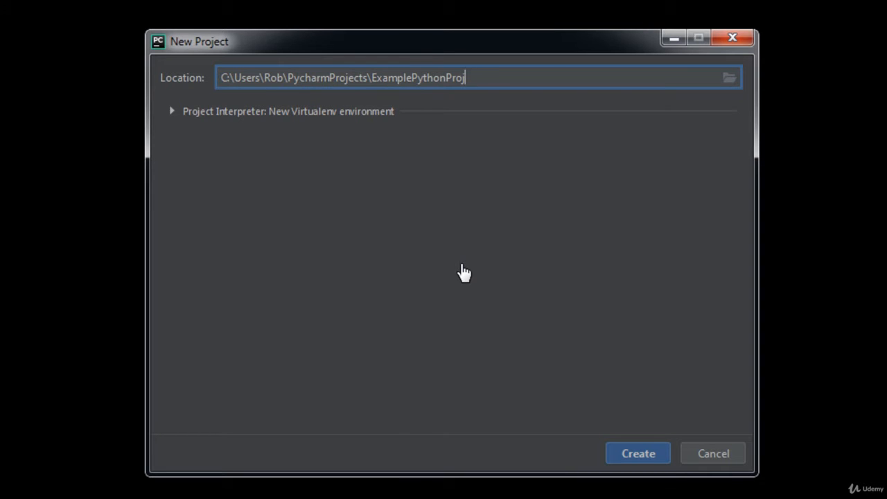
{"action": "type", "text": "ect"}
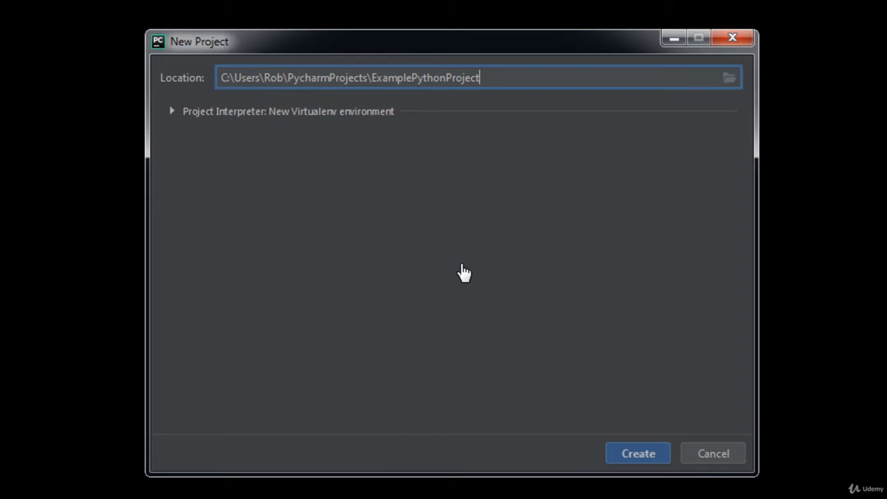
{"action": "left_click", "coordinate": [637, 453]}
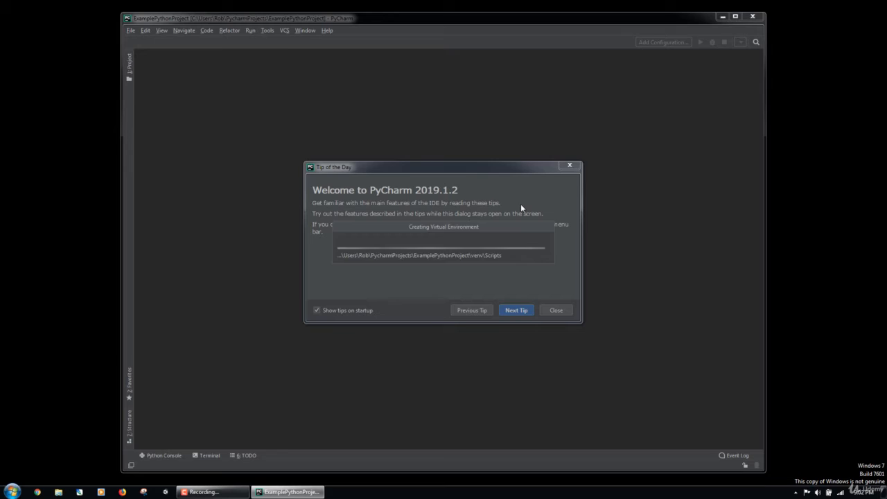
Dismiss the Tip of the Day dialog
{"action": "left_click", "coordinate": [555, 310]}
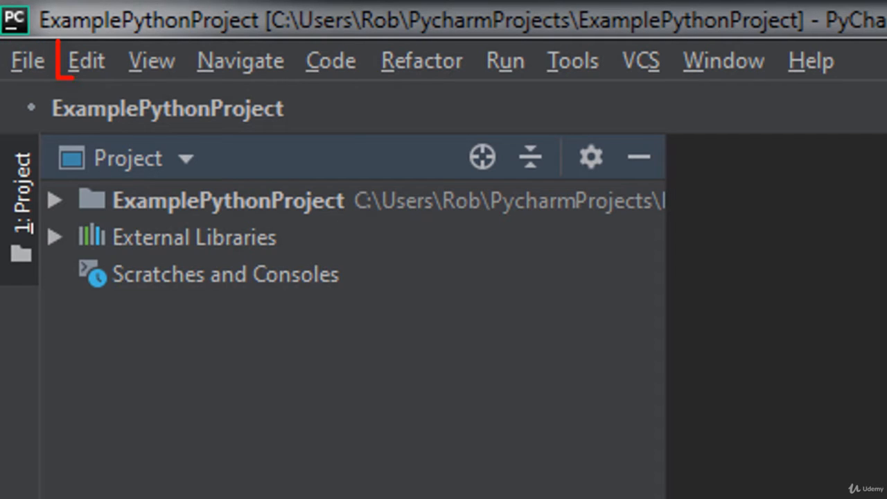
{"action": "mouse_move", "coordinate": [240, 60]}
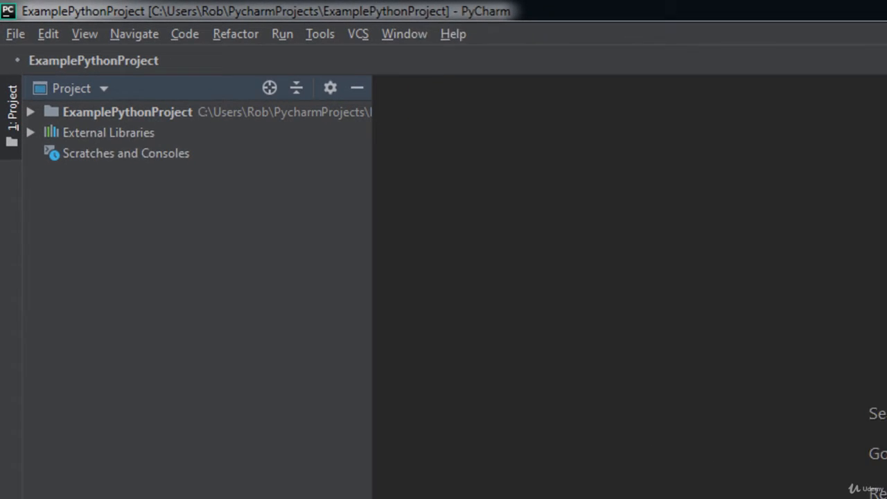
{"action": "left_click", "coordinate": [15, 34]}
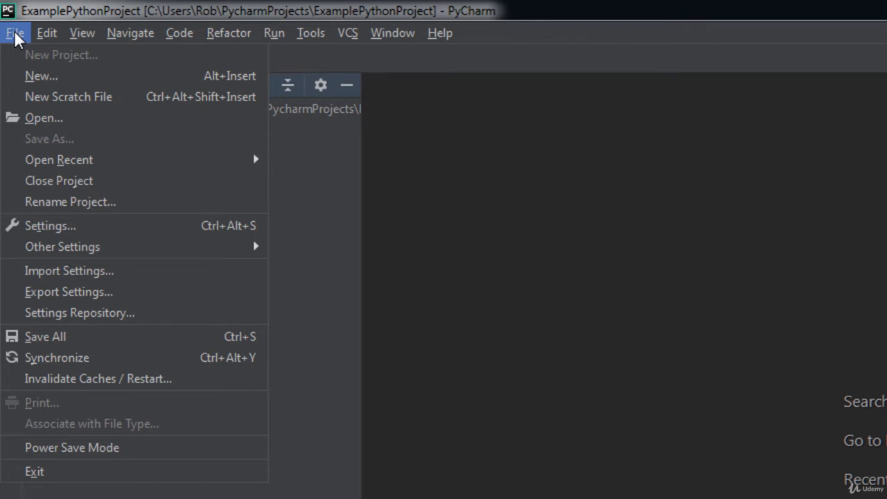
{"action": "left_click", "coordinate": [47, 33]}
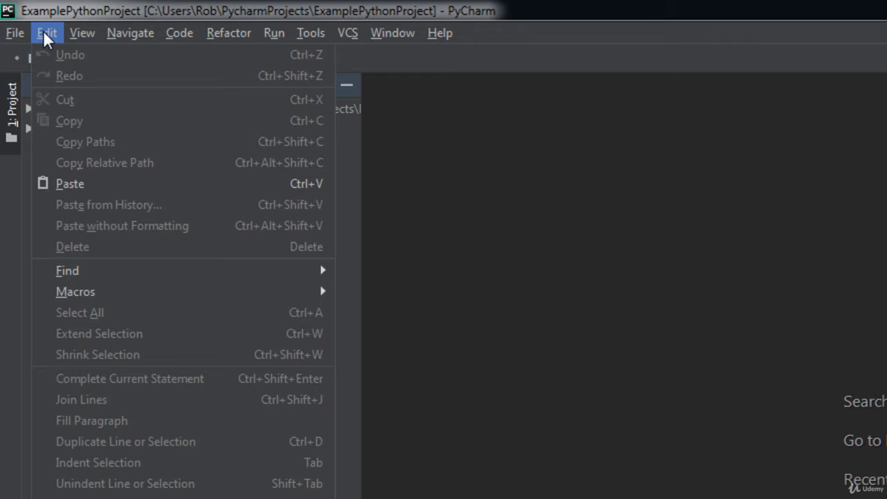
{"action": "left_click", "coordinate": [81, 32]}
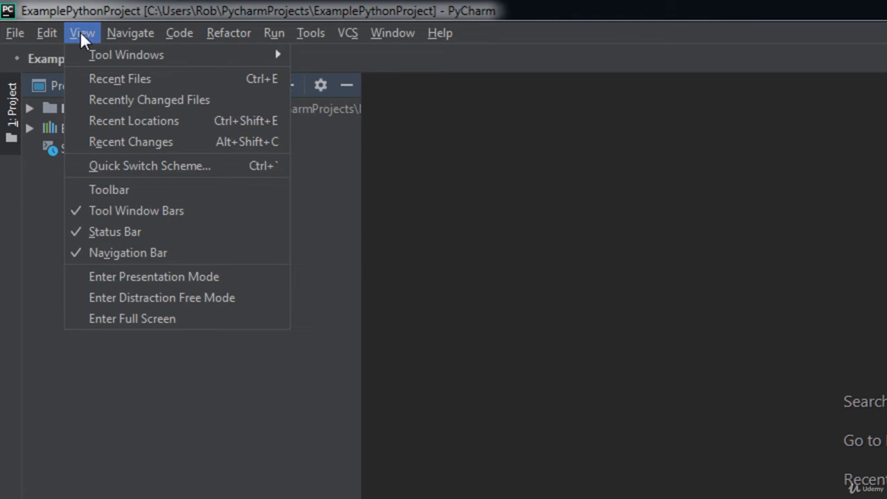
{"action": "left_click", "coordinate": [130, 32]}
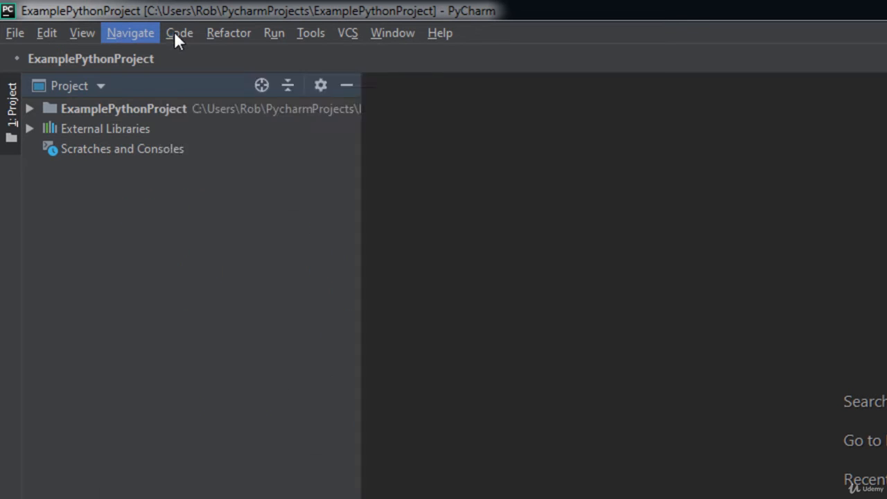
{"action": "left_click", "coordinate": [180, 33]}
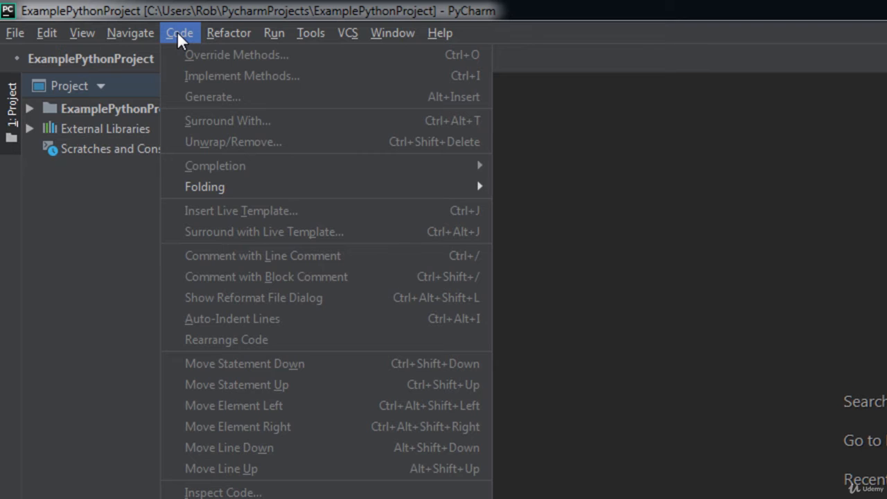
{"action": "left_click", "coordinate": [229, 33]}
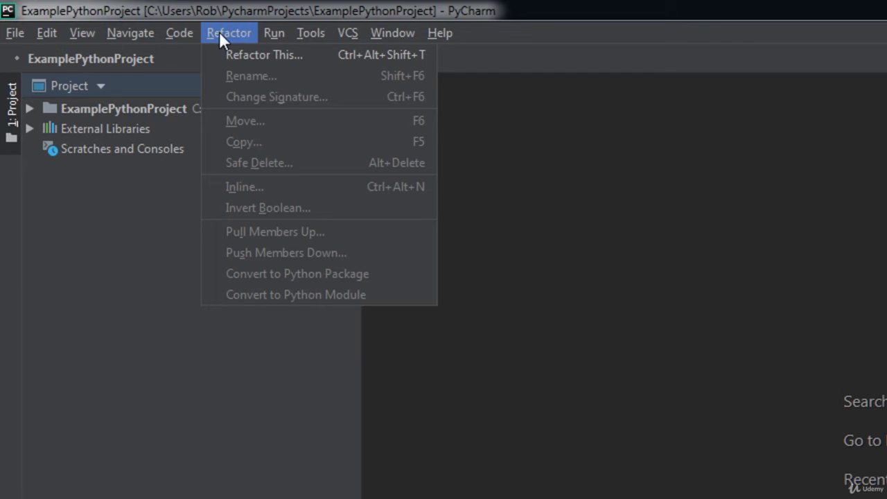
{"action": "left_click", "coordinate": [274, 33]}
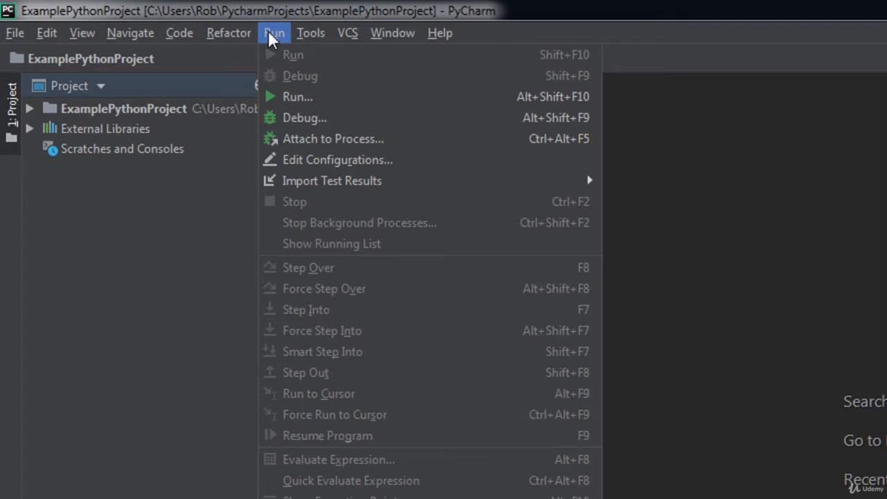
{"action": "left_click", "coordinate": [310, 33]}
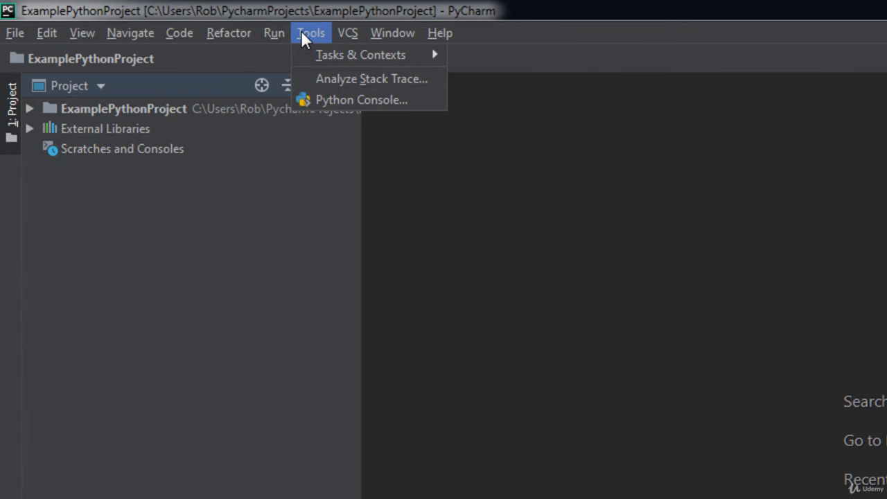
{"action": "left_click", "coordinate": [348, 33]}
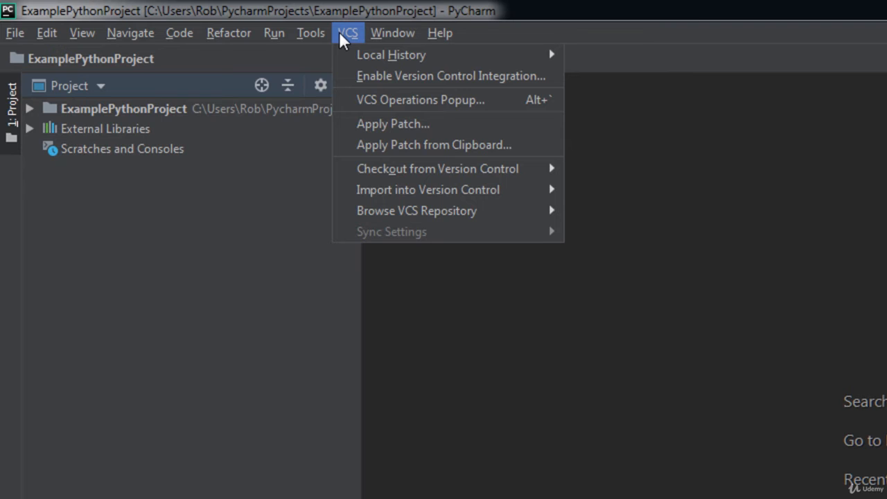
{"action": "left_click", "coordinate": [392, 33]}
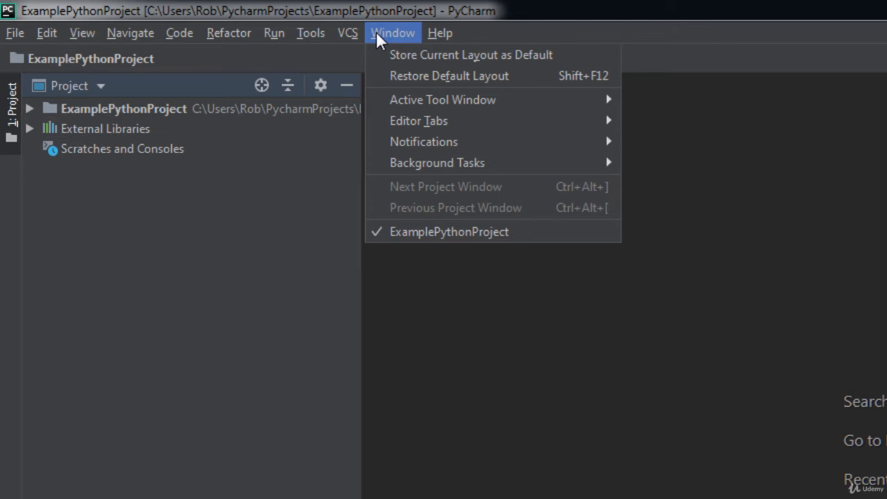
{"action": "left_click", "coordinate": [440, 33]}
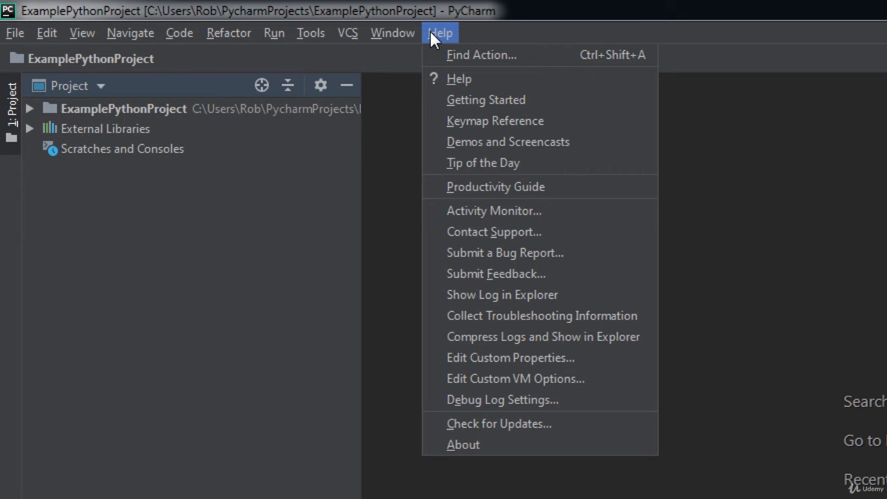
{"action": "left_click", "coordinate": [509, 212]}
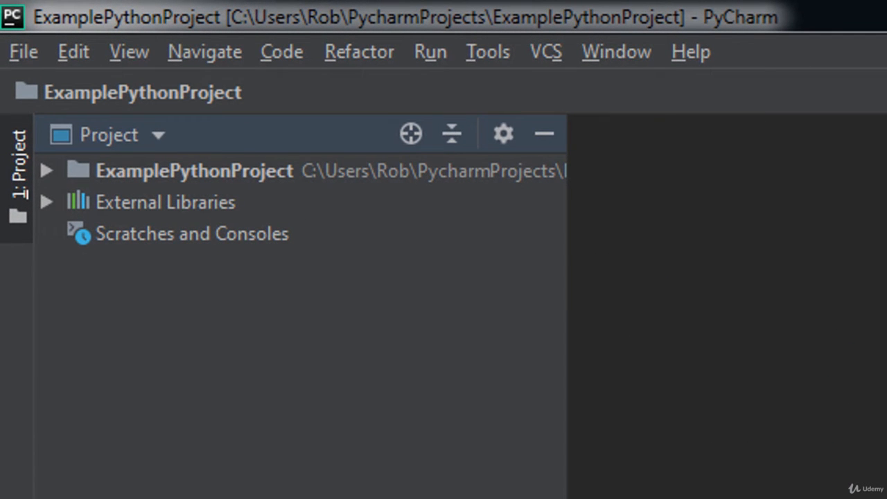
Add a new Python file named ExamplePythonFile to the ExamplePythonProject folder
{"action": "left_click", "coordinate": [194, 170]}
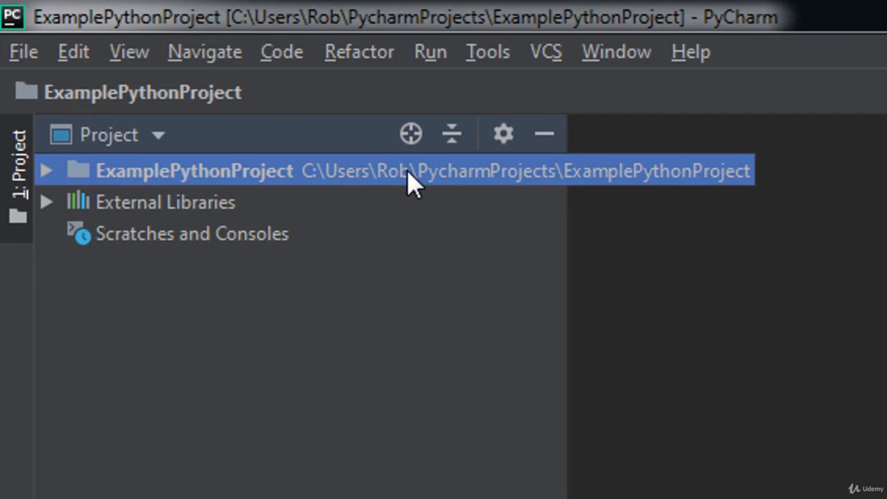
{"action": "left_click", "coordinate": [23, 52]}
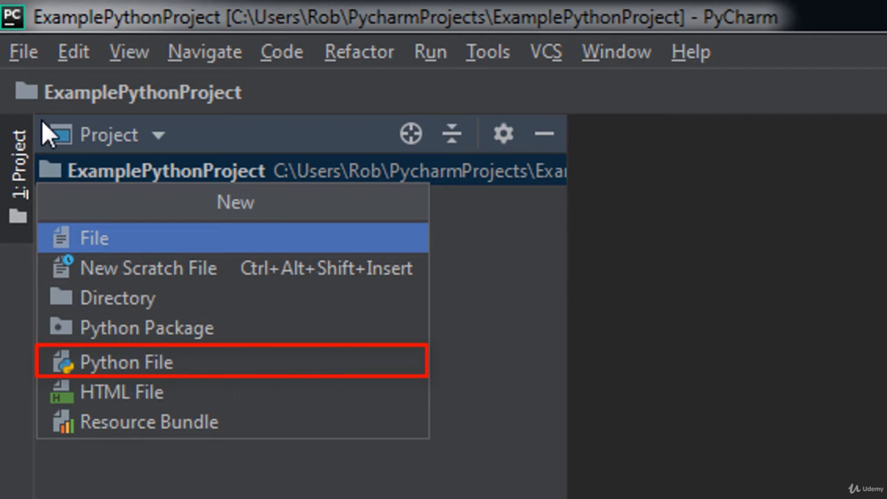
{"action": "left_click", "coordinate": [126, 362]}
{"action": "type", "text": "ExampleP"}
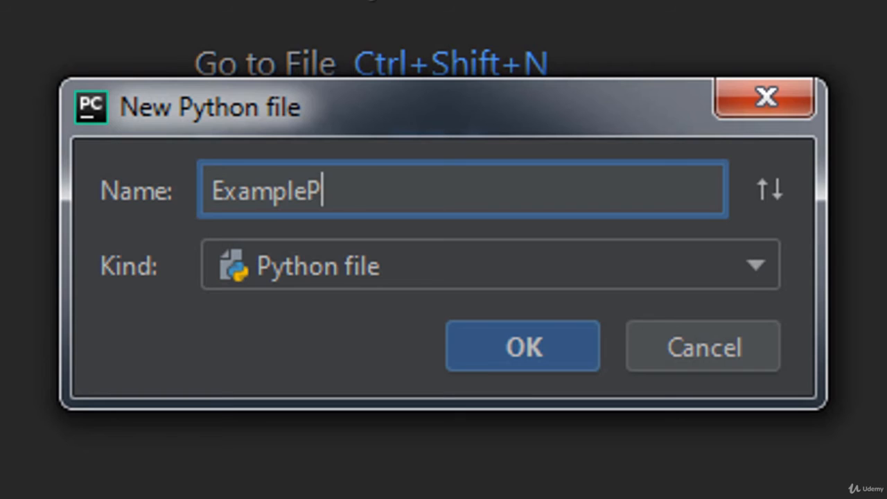
{"action": "type", "text": "ythonFile"}
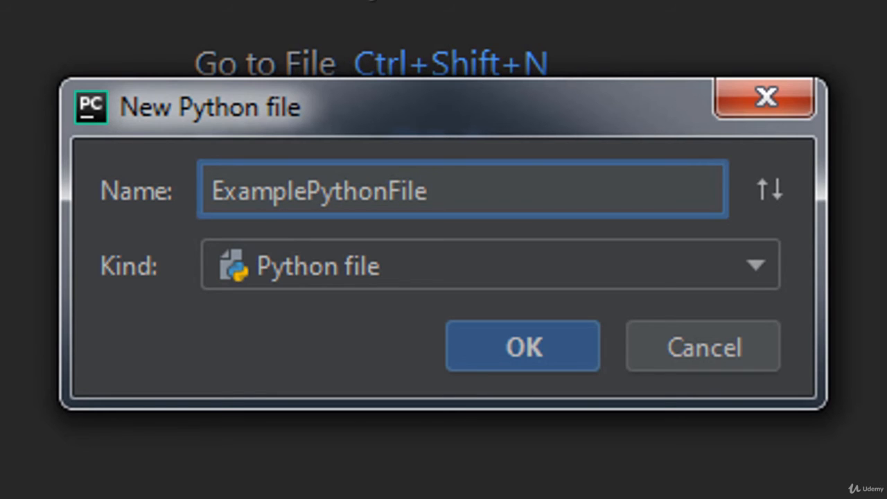
{"action": "left_click", "coordinate": [522, 346]}
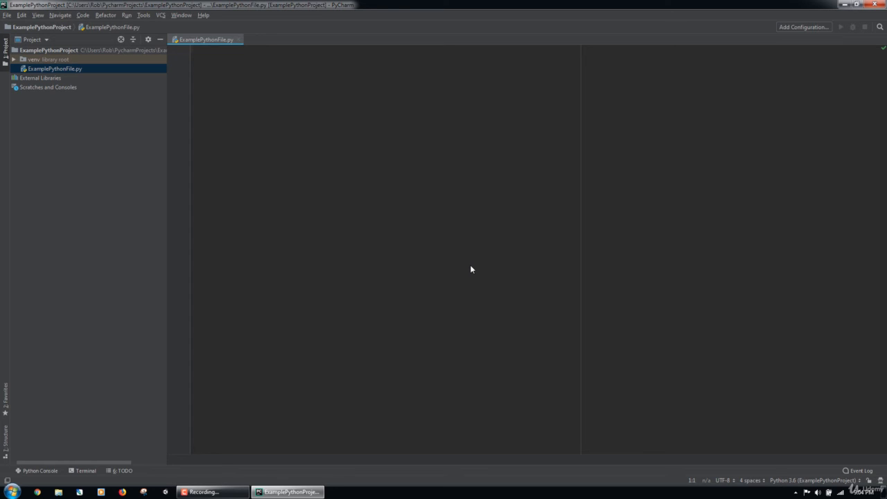
Collapse the Project tool window so the editor fills the window
{"action": "left_click", "coordinate": [194, 49]}
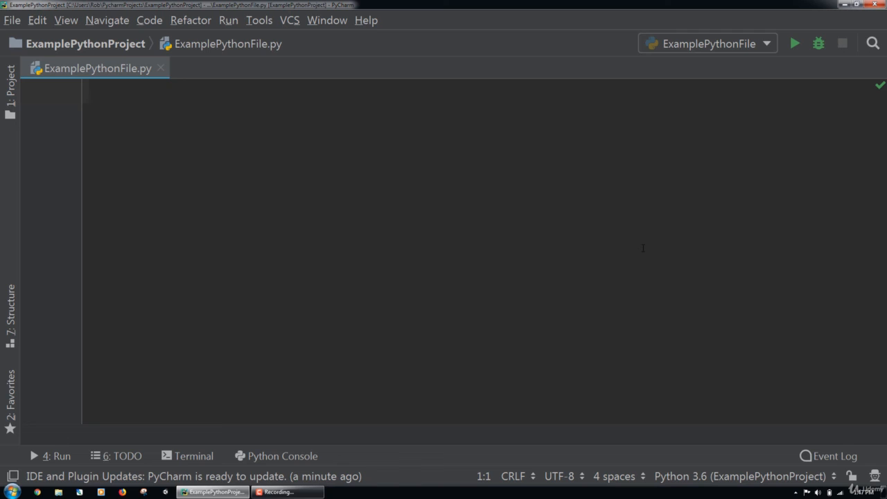
{"action": "mouse_move", "coordinate": [727, 264]}
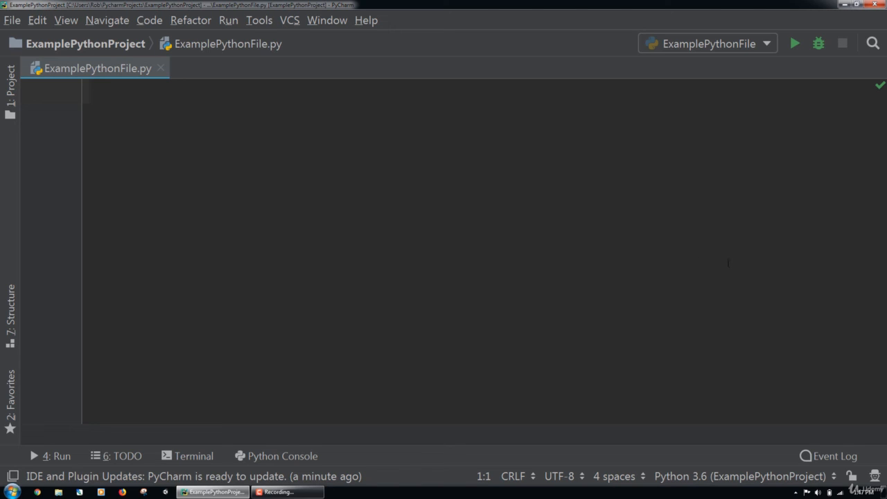
Write print("Hello World") in ExamplePythonFile.py
{"action": "type", "text": "print(\"H"}
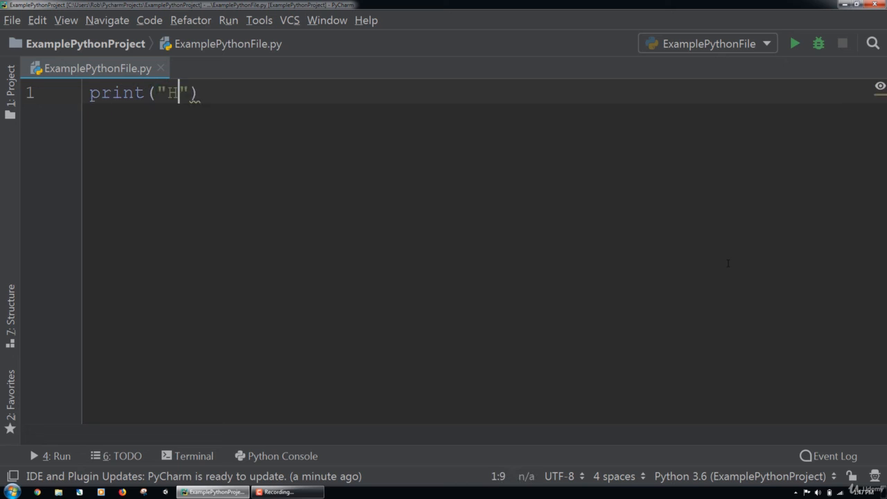
{"action": "type", "text": "ello World"}
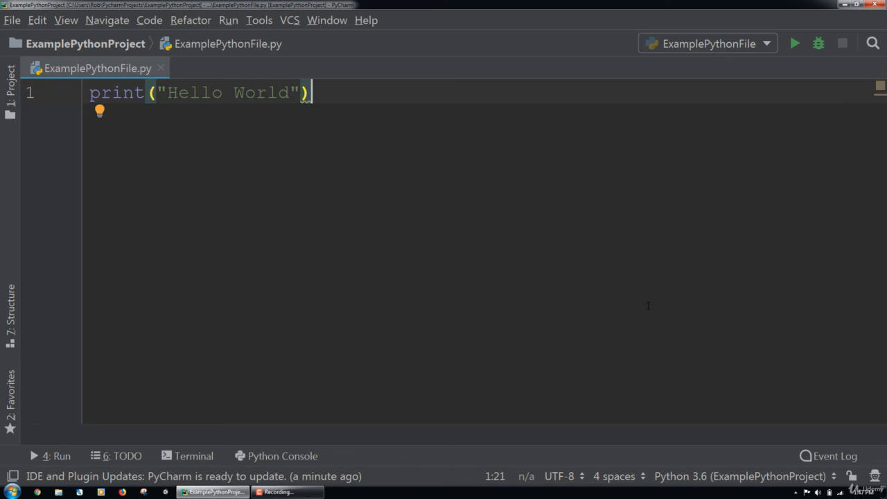
{"action": "right_click", "coordinate": [97, 68]}
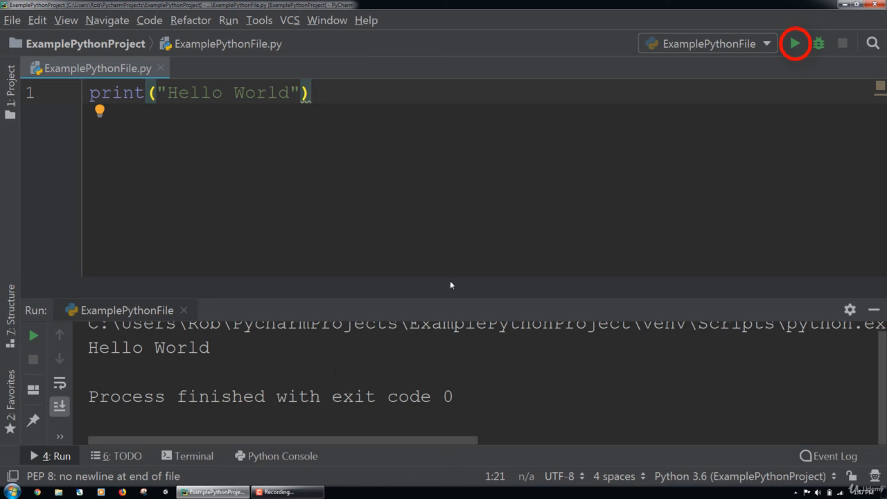
{"action": "mouse_move", "coordinate": [795, 44]}
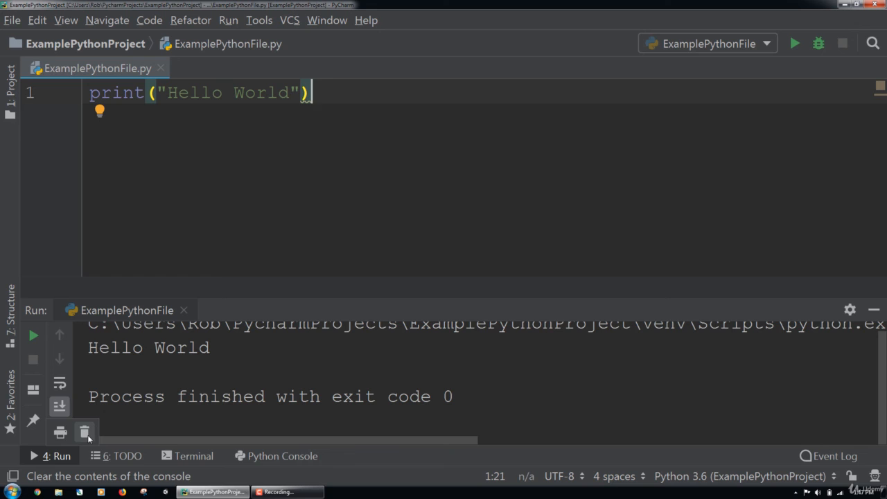
Clear the Hello World output from the Run console
{"action": "left_click", "coordinate": [85, 432]}
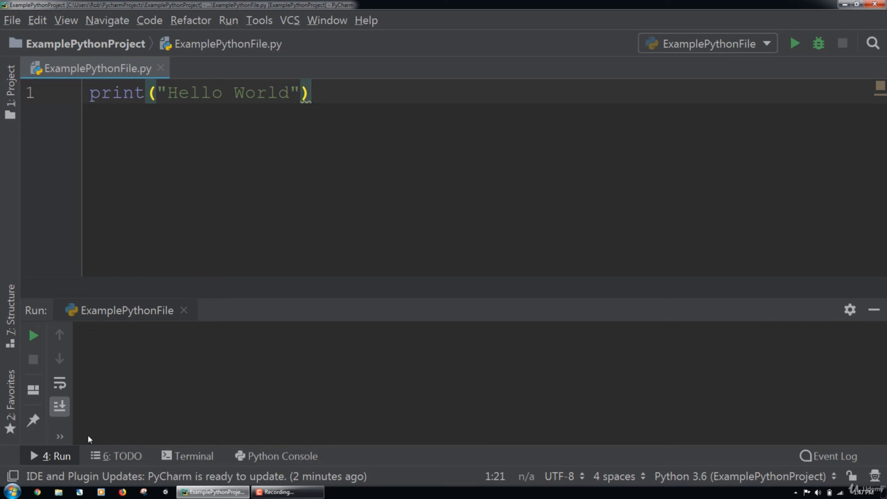